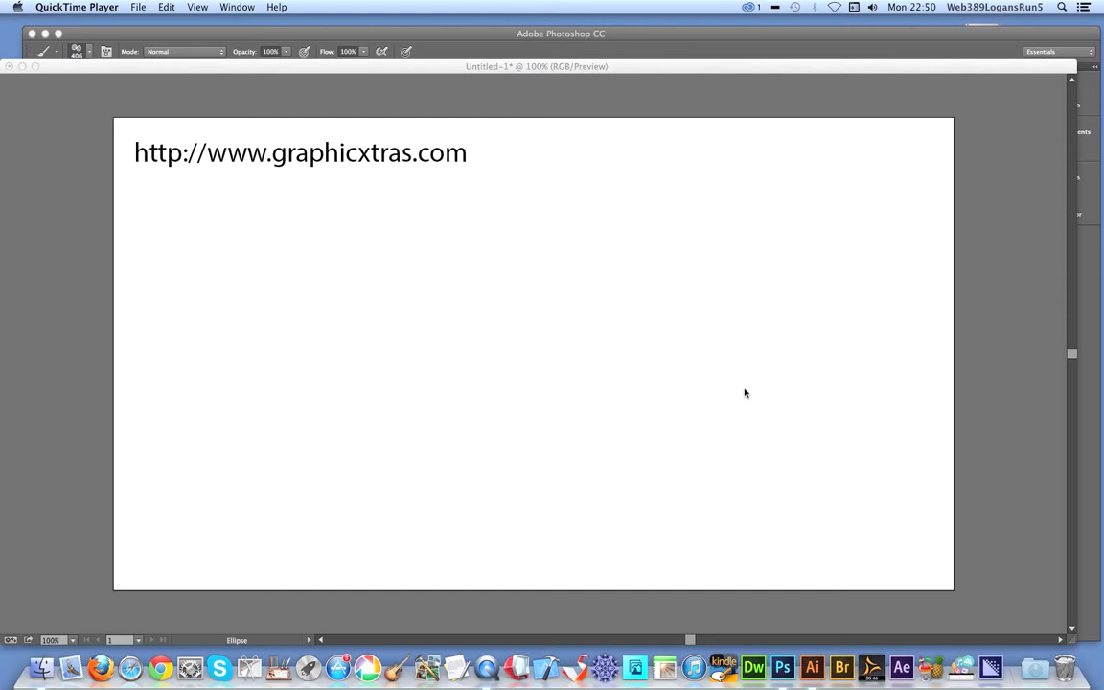
mouse_move(529, 36)
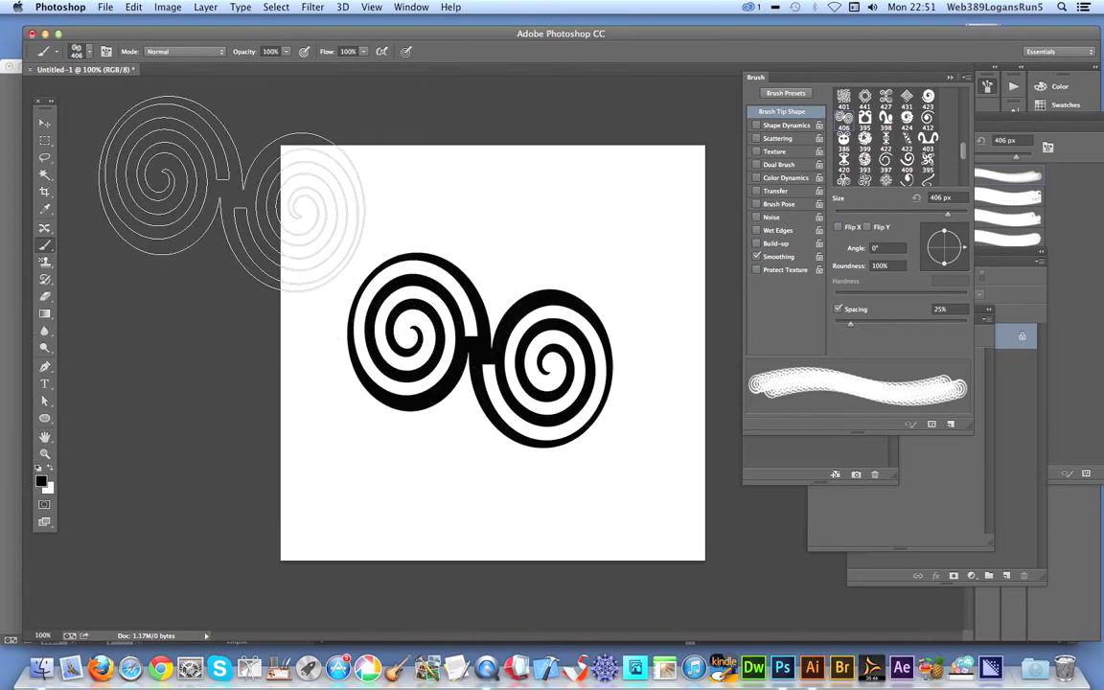
Marquee-select the area around the spiral dab in Photoshop for copying
left_click(44, 140)
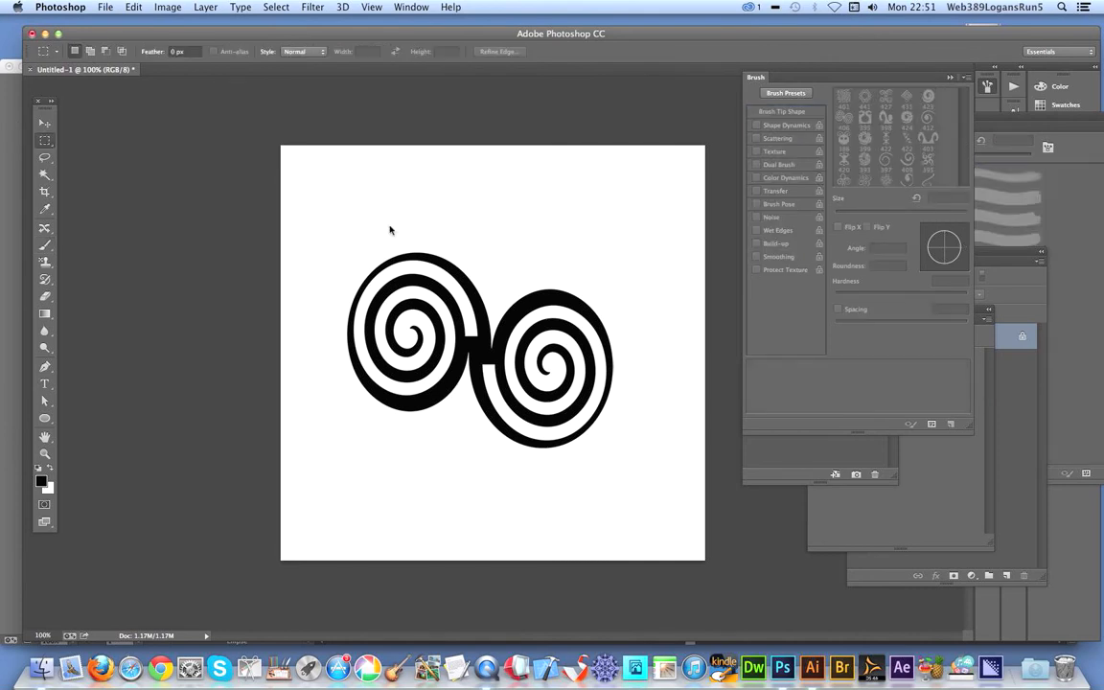
left_click_drag(338, 232, 571, 412)
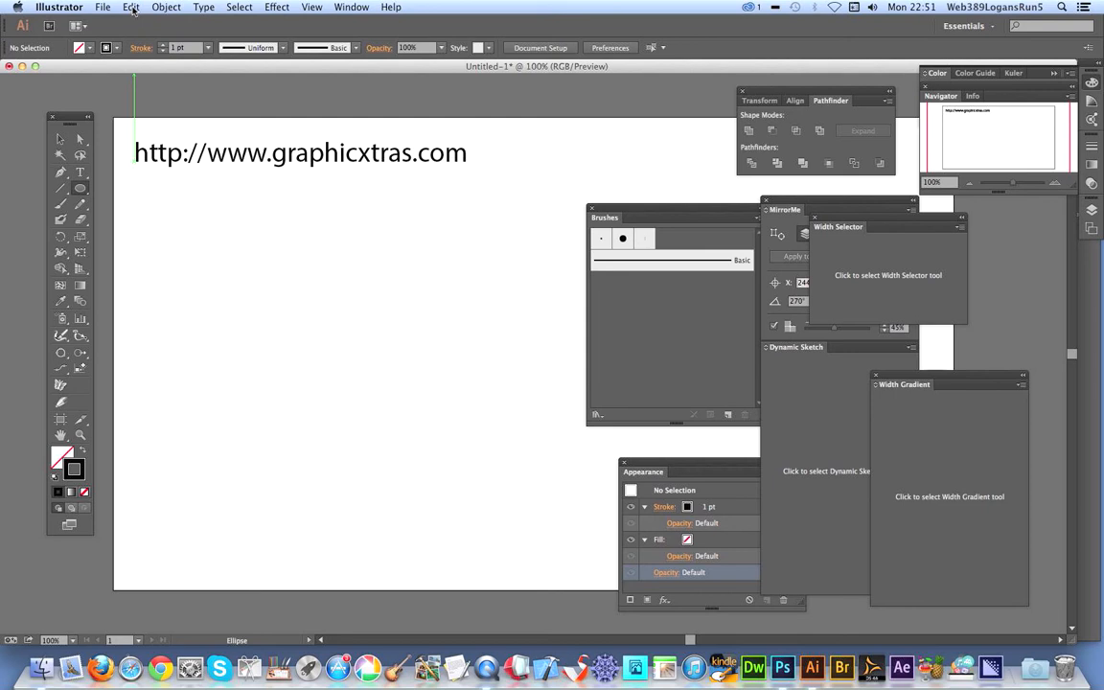
Paste the copied spiral artwork onto the artboard via Edit > Paste
left_click(130, 8)
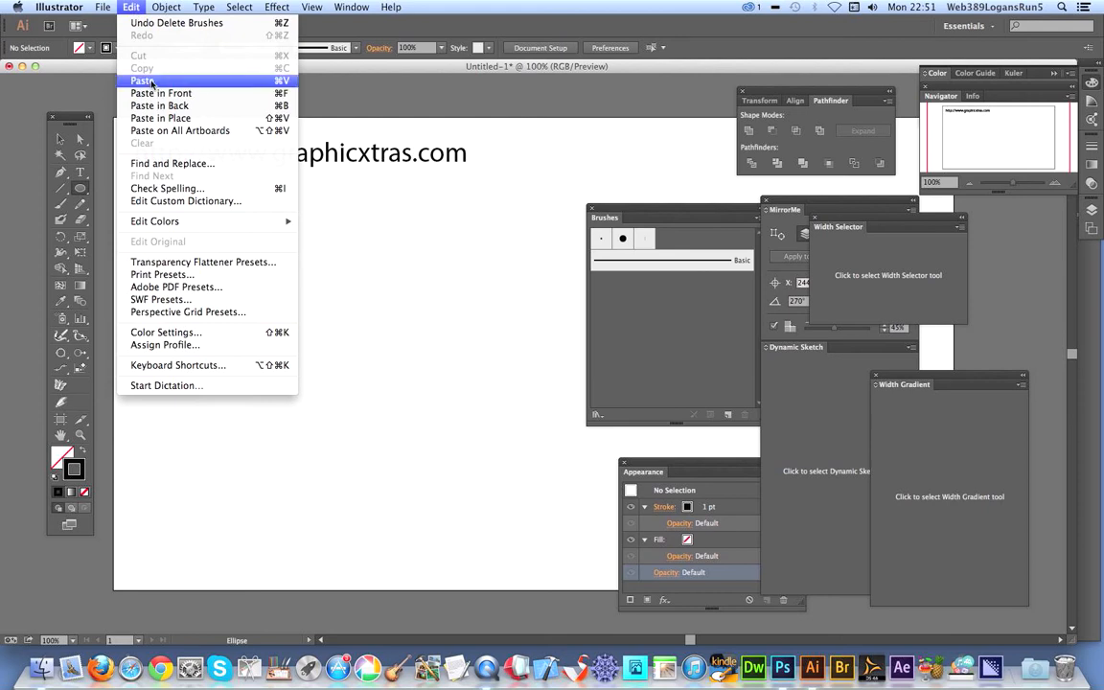
left_click(142, 80)
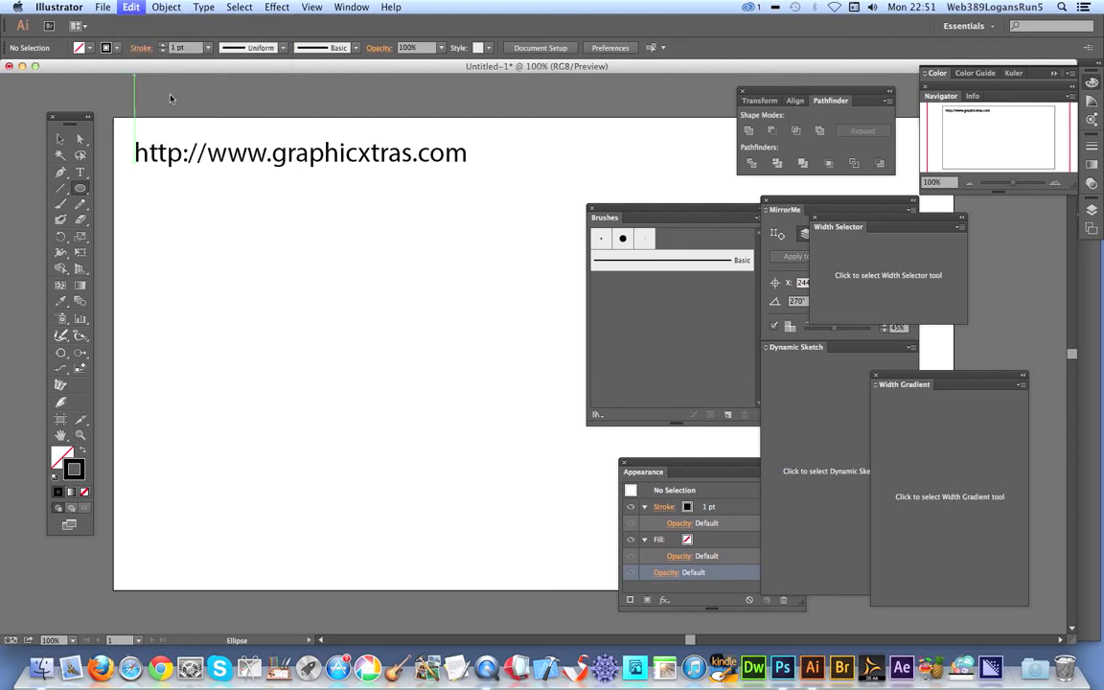
mouse_move(169, 96)
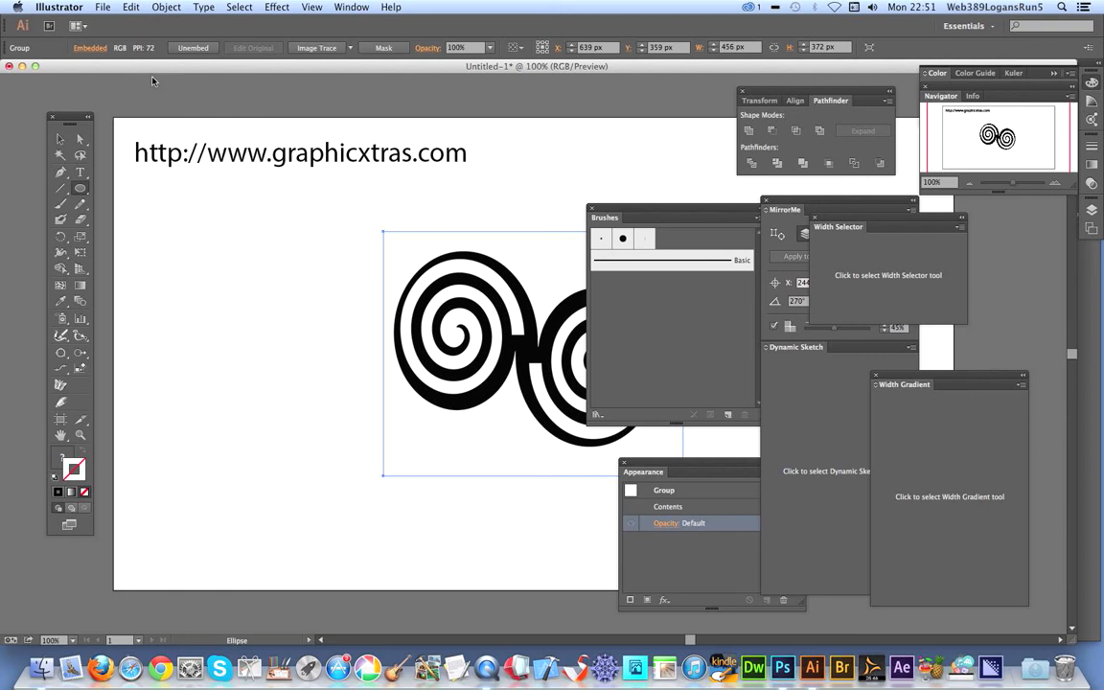
mouse_move(61, 142)
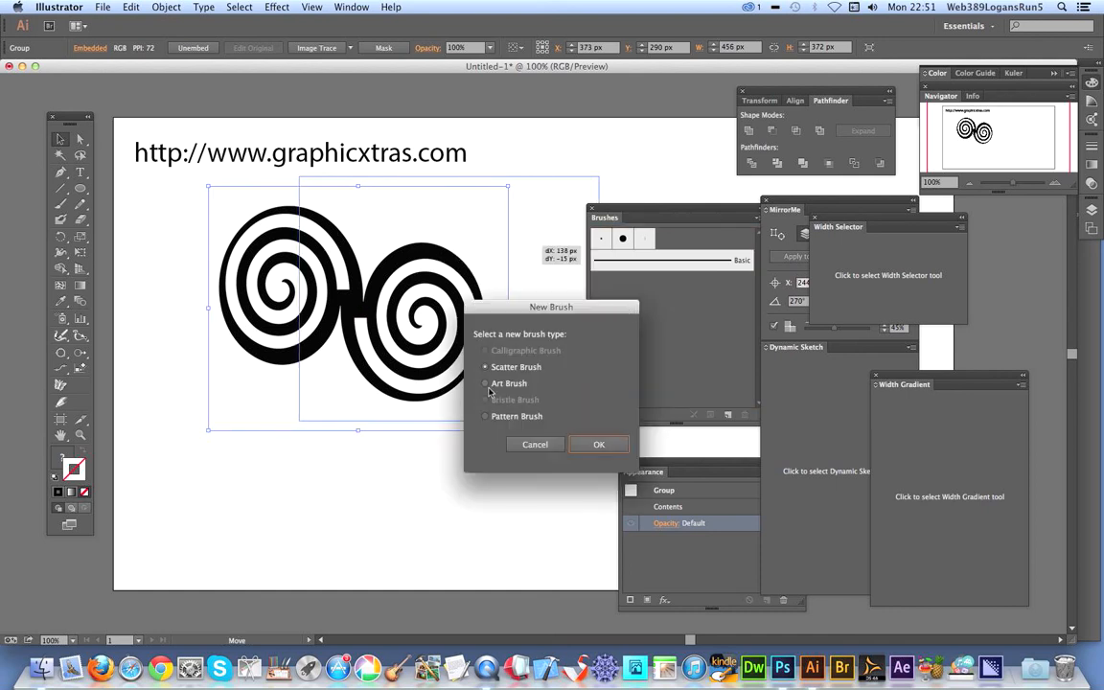
Choose Art Brush as the type for the new brush made from the spiral
left_click(485, 383)
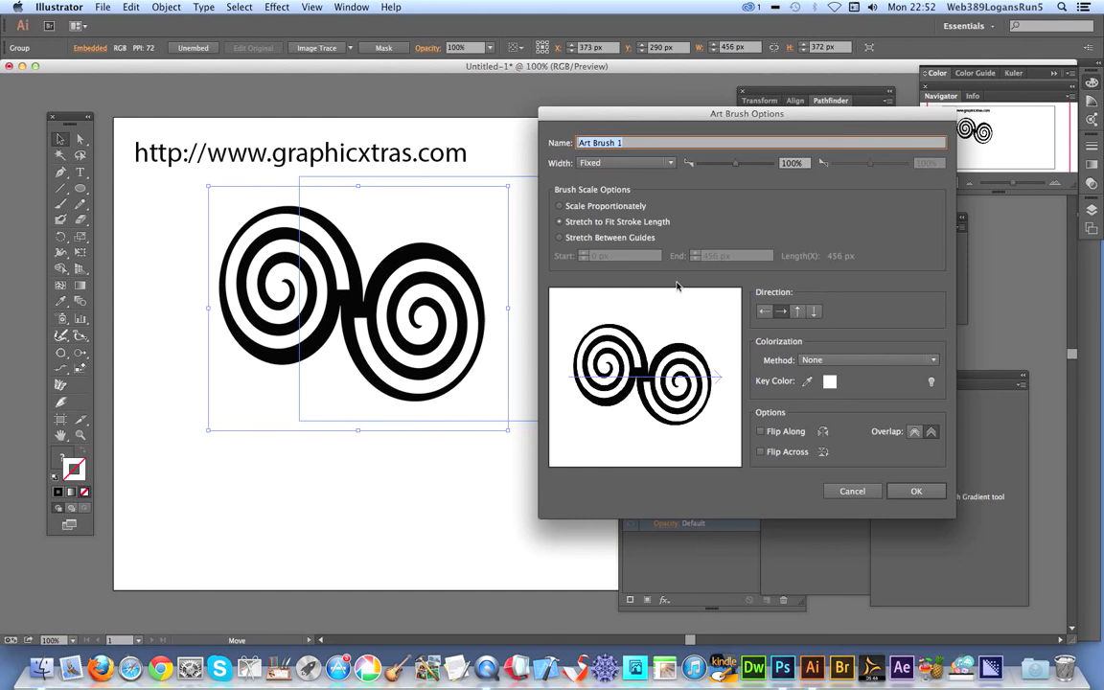
mouse_move(880, 490)
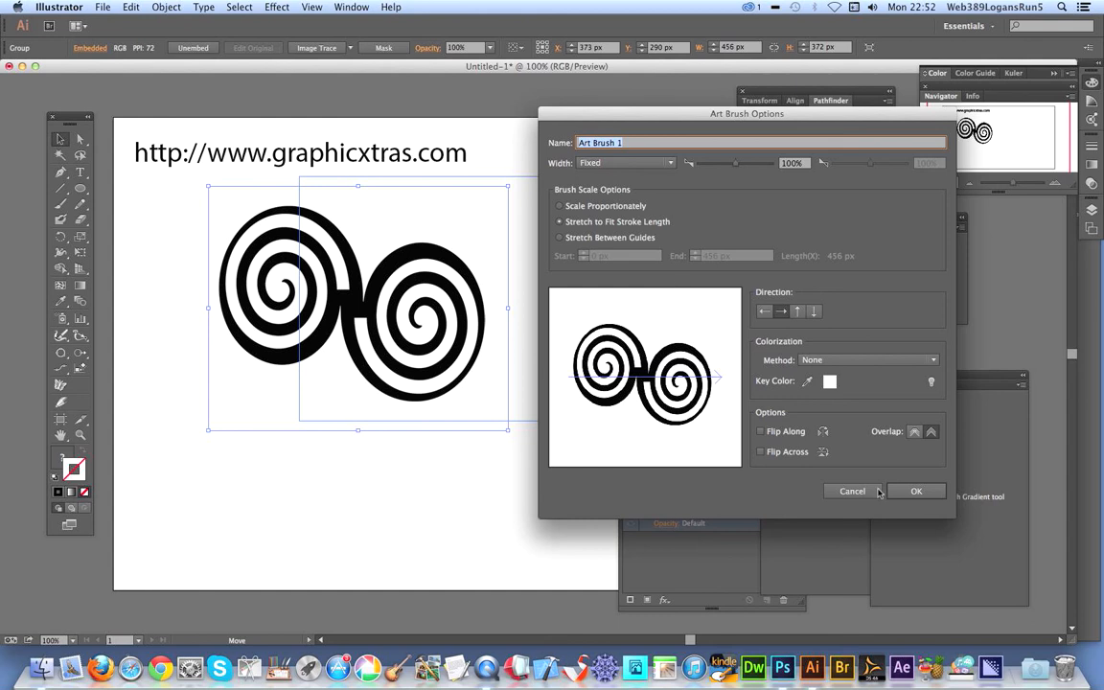
Confirm the Art Brush 1 options and draw a circle path on the artboard
left_click(916, 491)
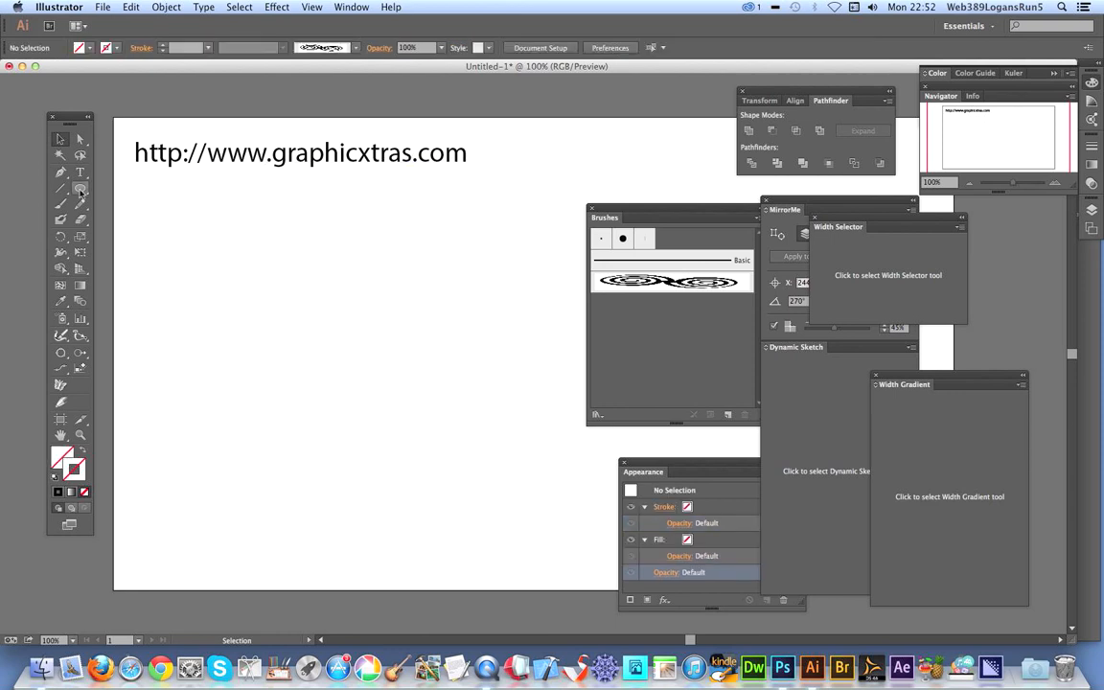
left_click_drag(220, 226, 497, 460)
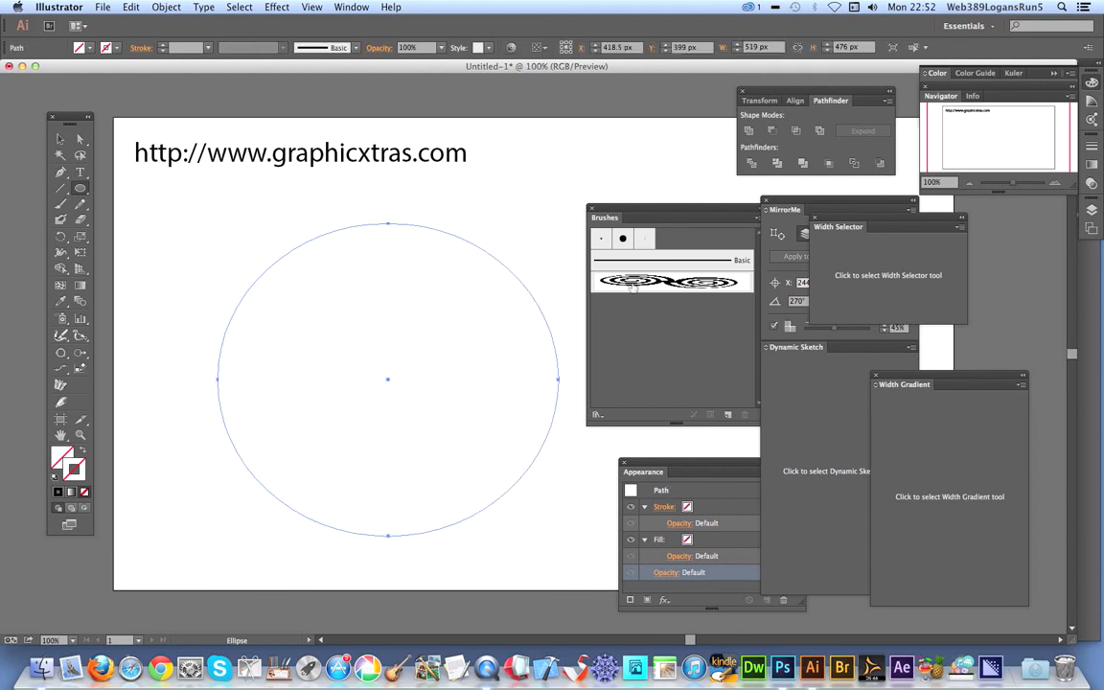
Stroke the circle with Art Brush 1 at a 0.25 pt weight
left_click(671, 280)
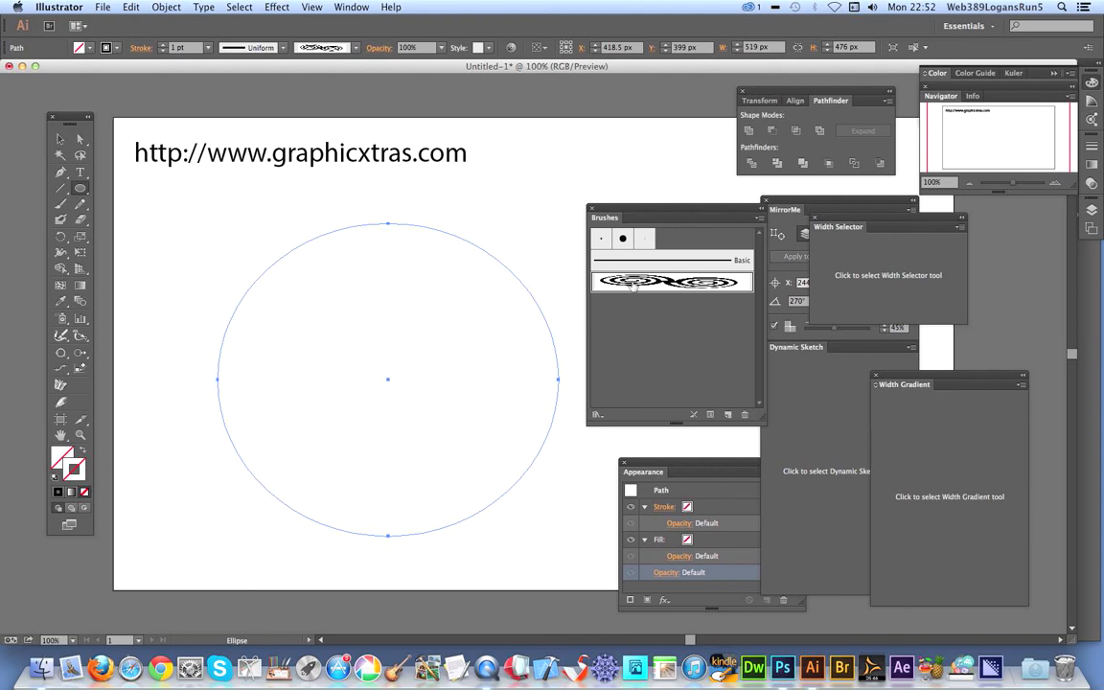
left_click(673, 280)
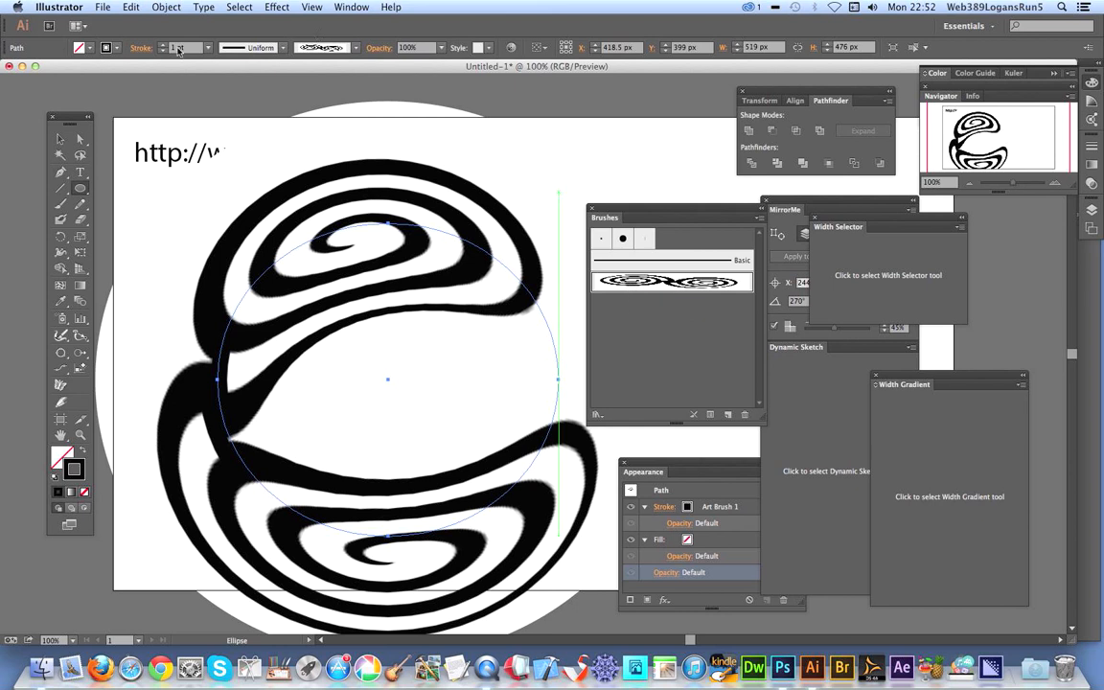
left_click(203, 46)
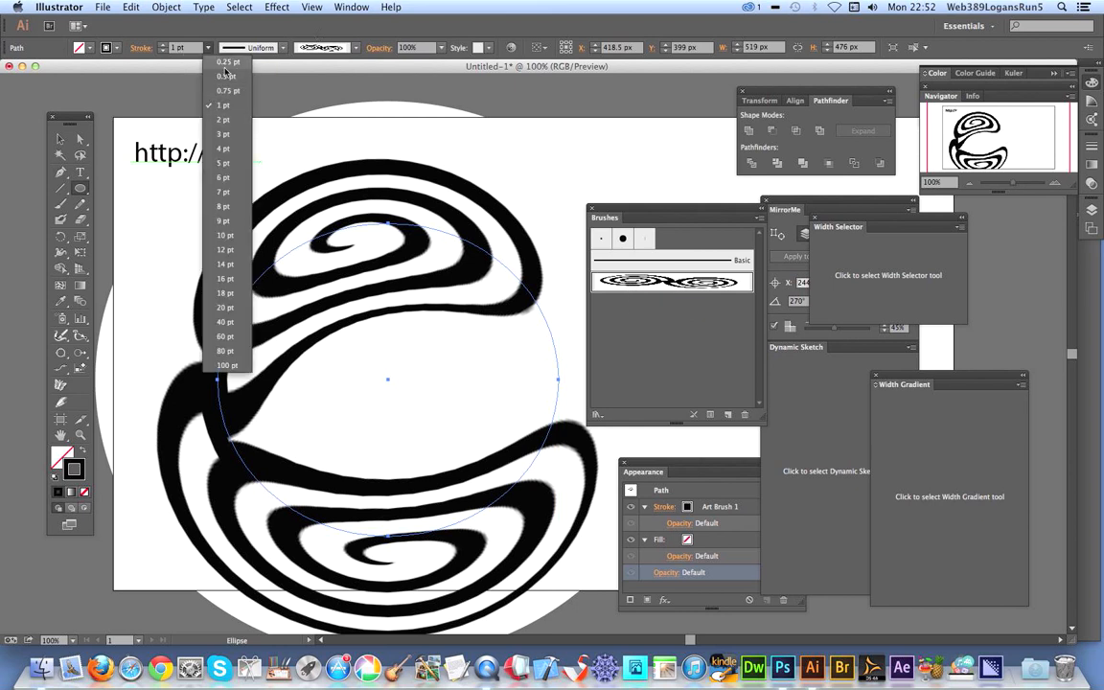
left_click(226, 62)
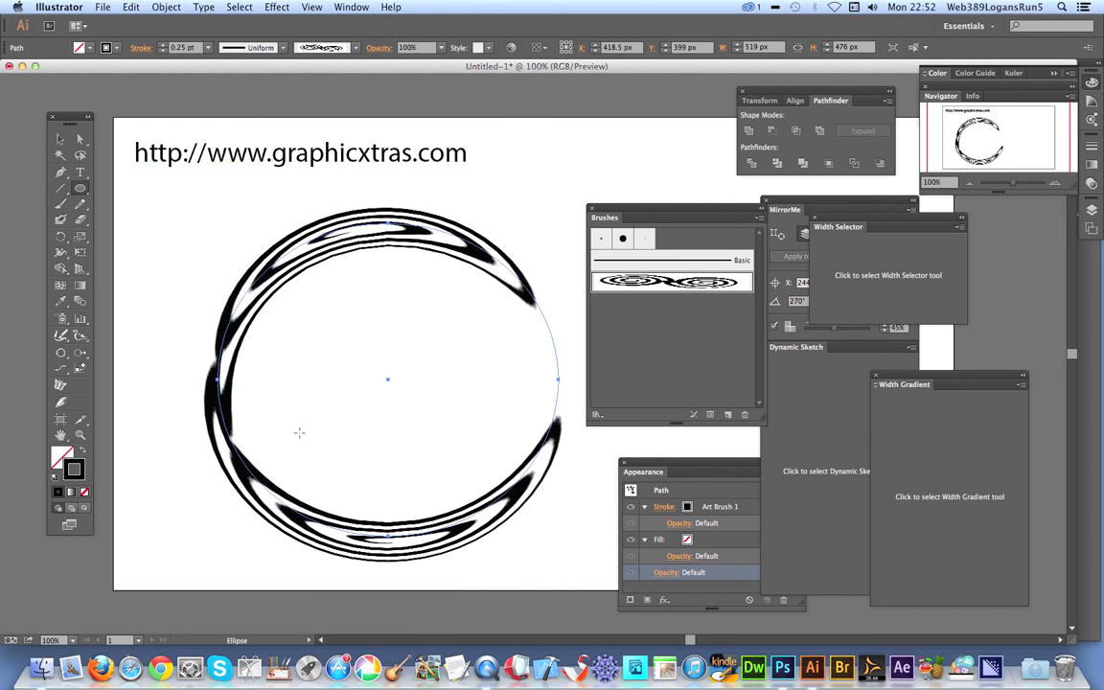
mouse_move(522, 403)
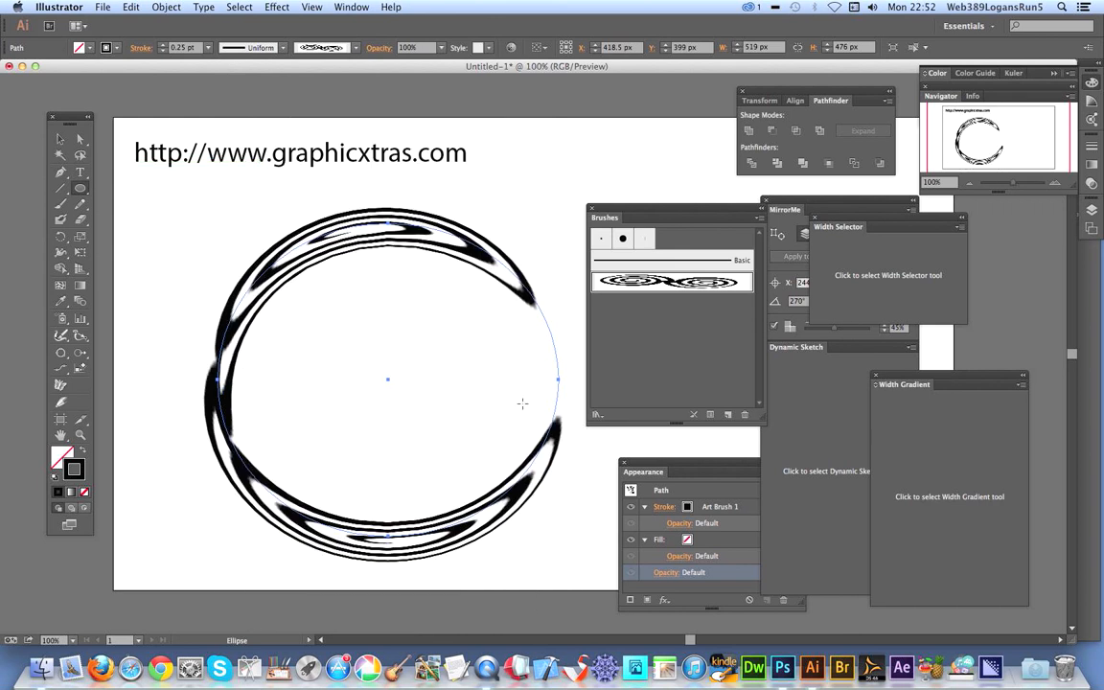